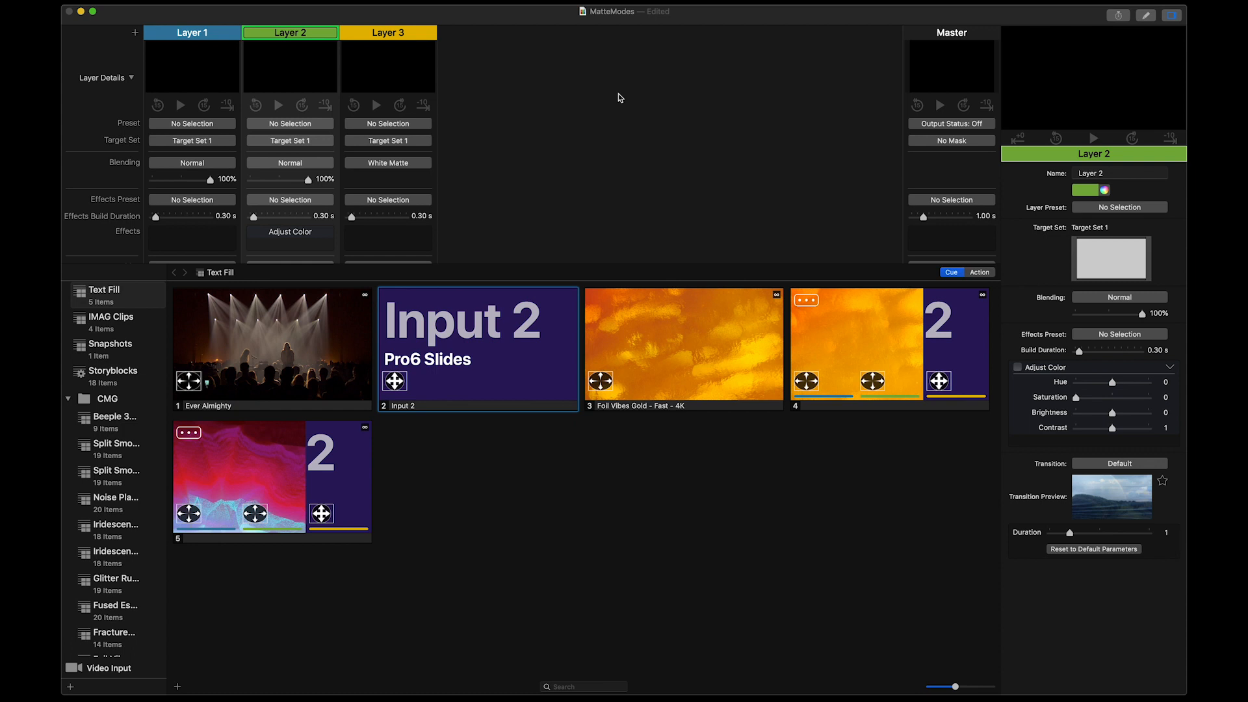
- Inspect Layer 1 with the Ever Almighty clip and Layer 3's White Matte blending settings
left_click(193, 33)
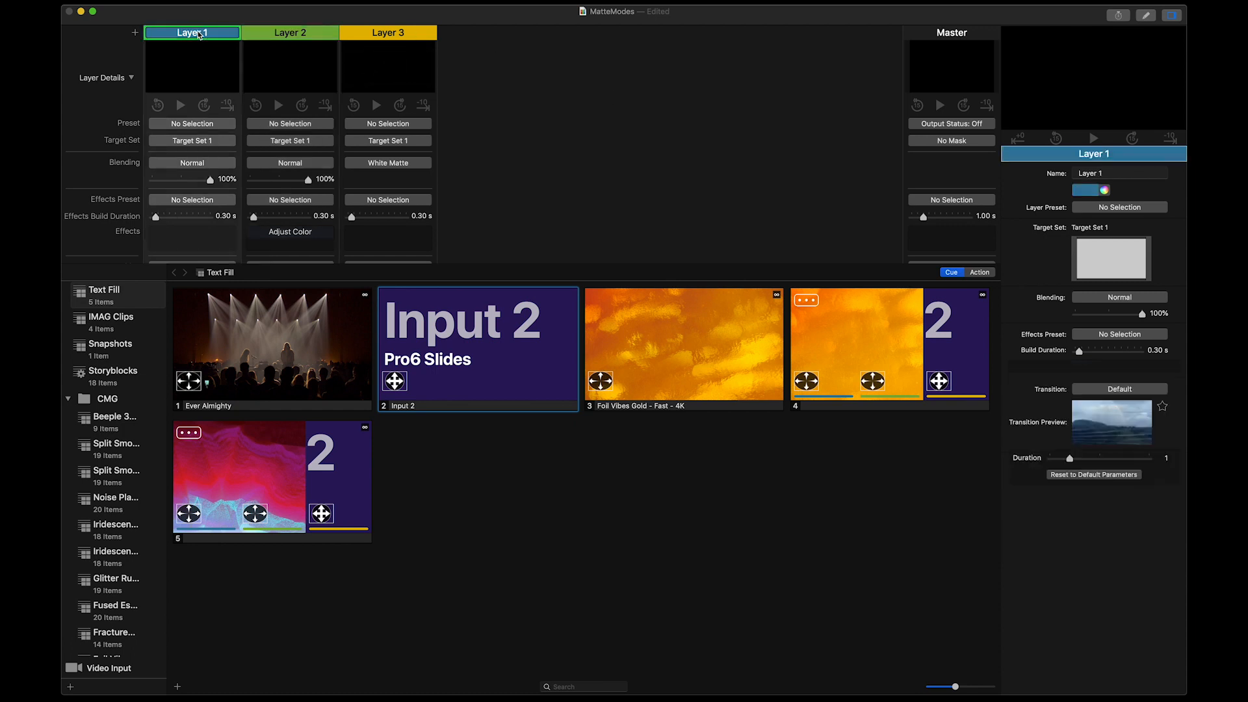
mouse_move(295, 321)
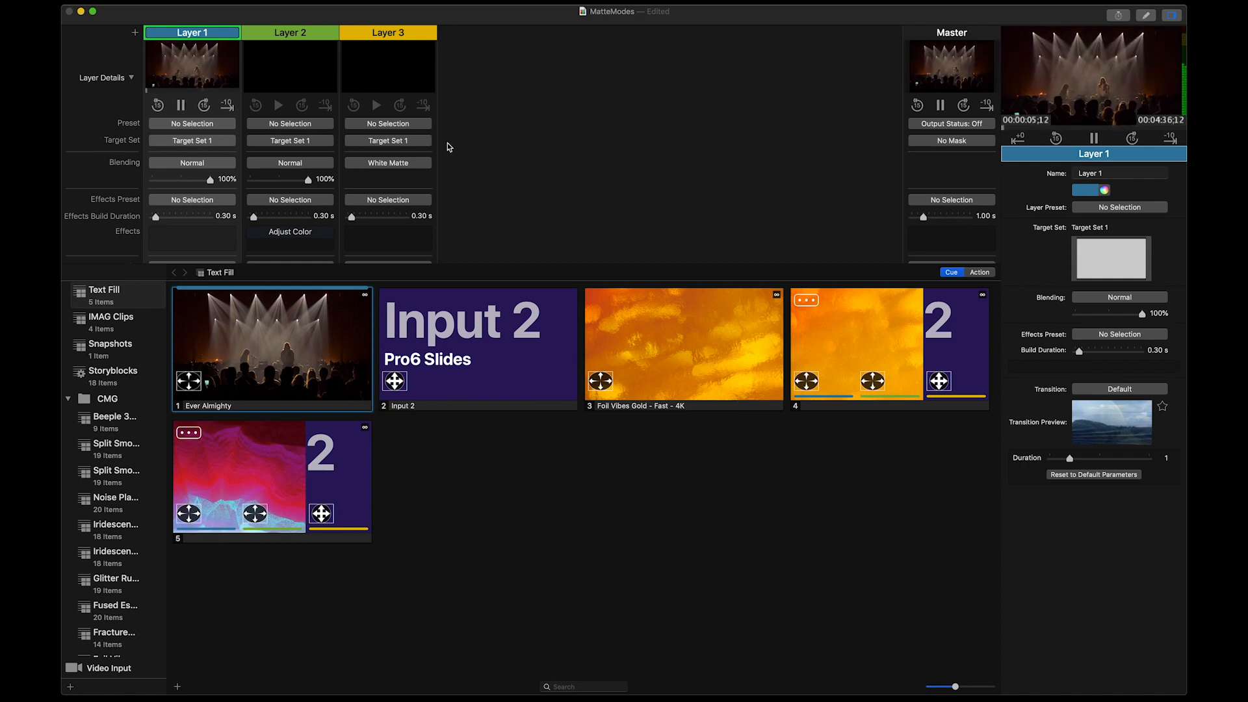
left_click(387, 32)
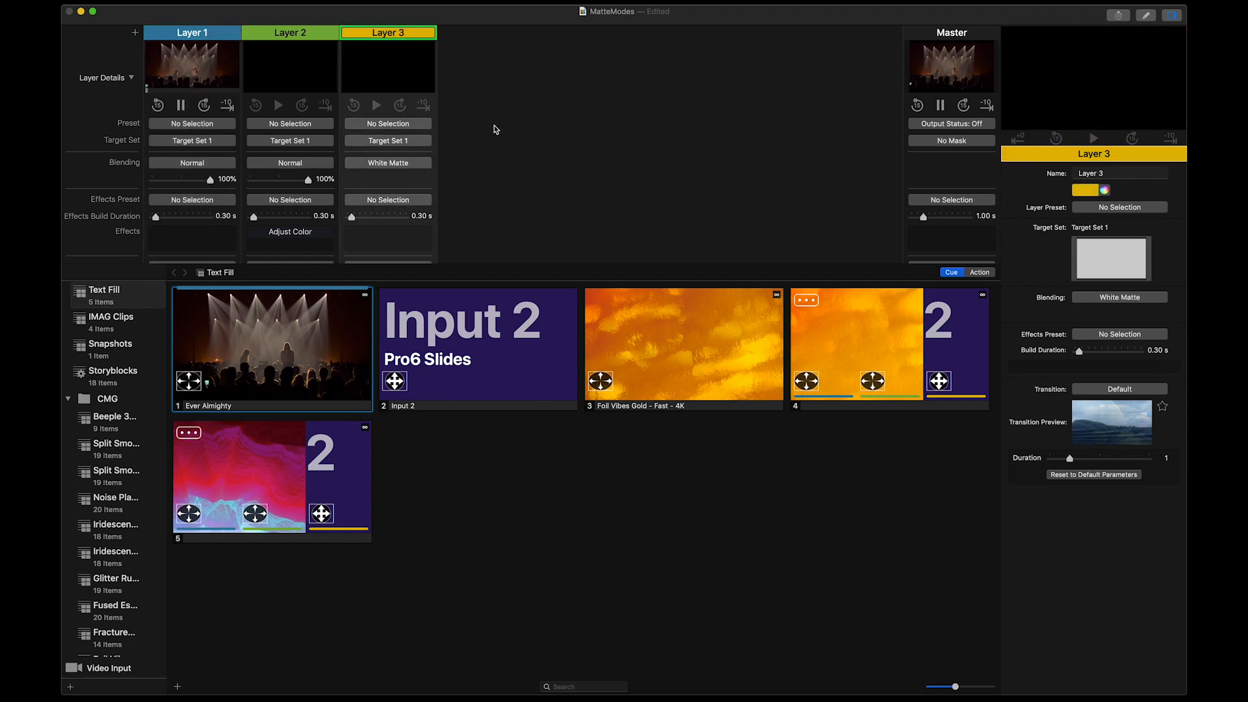
mouse_move(538, 382)
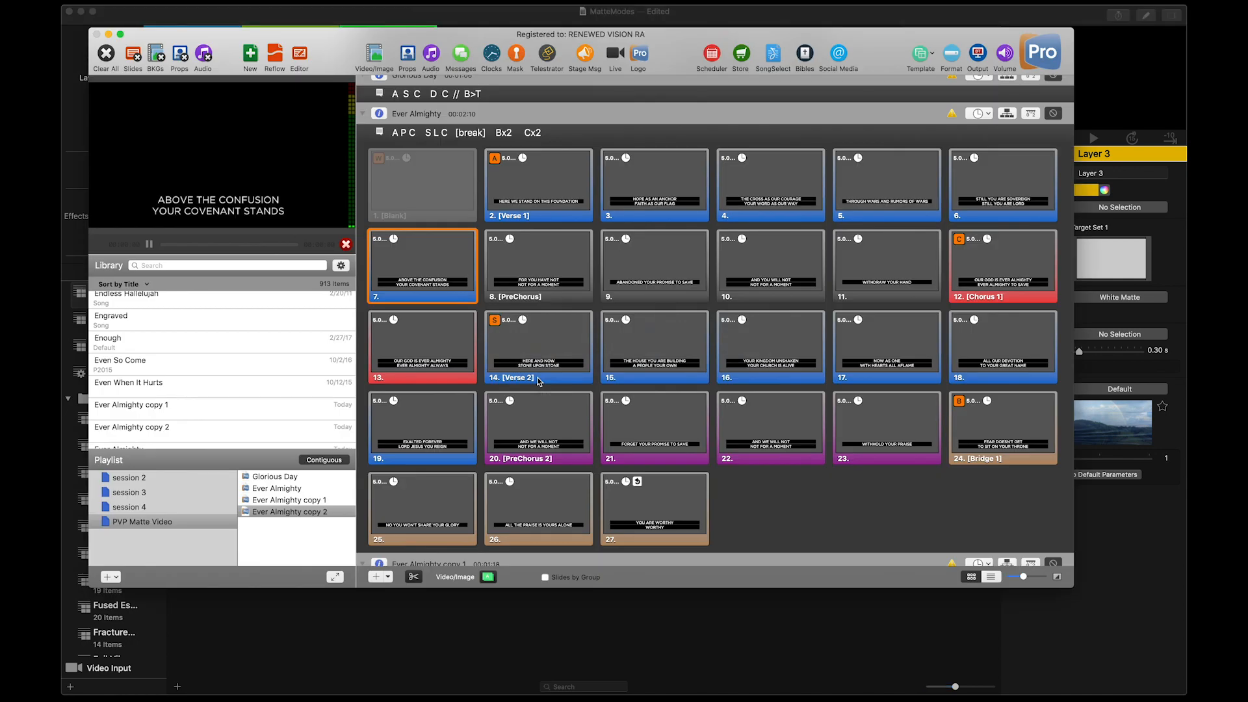
- Send the PreChorus, first verse and next verse lyric slides live over NDI 1 with External Key
left_click(538, 265)
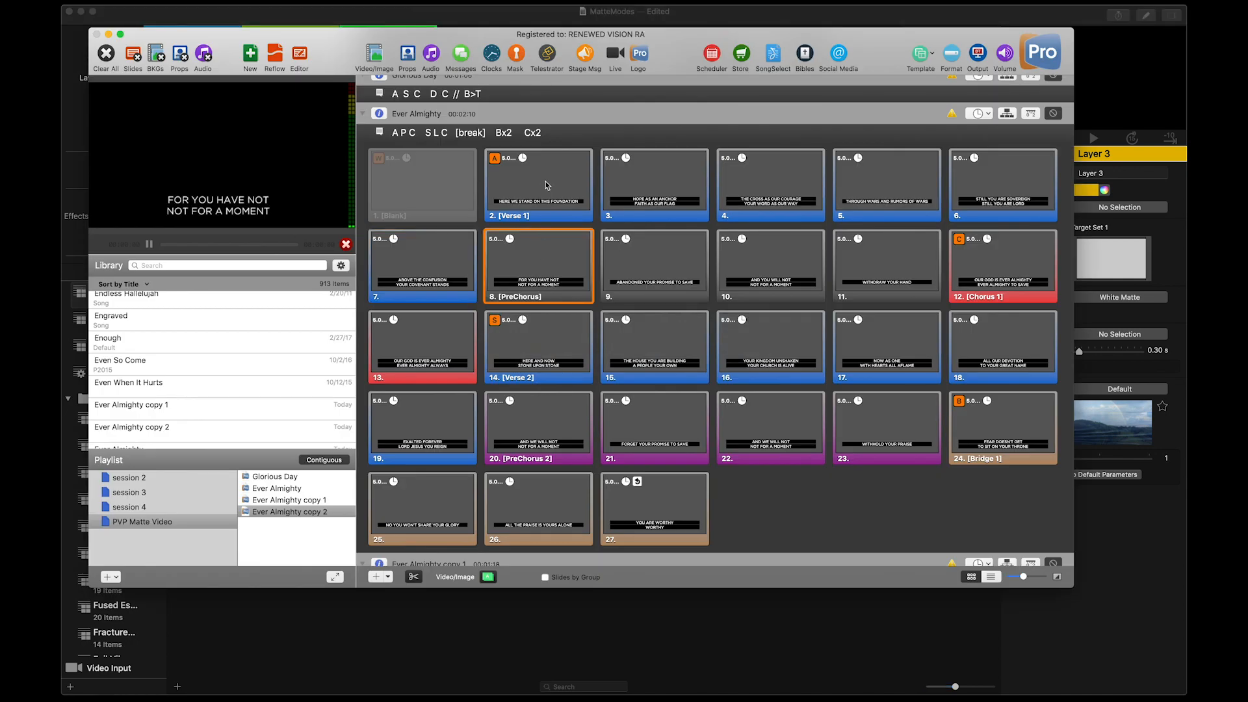
mouse_move(986, 194)
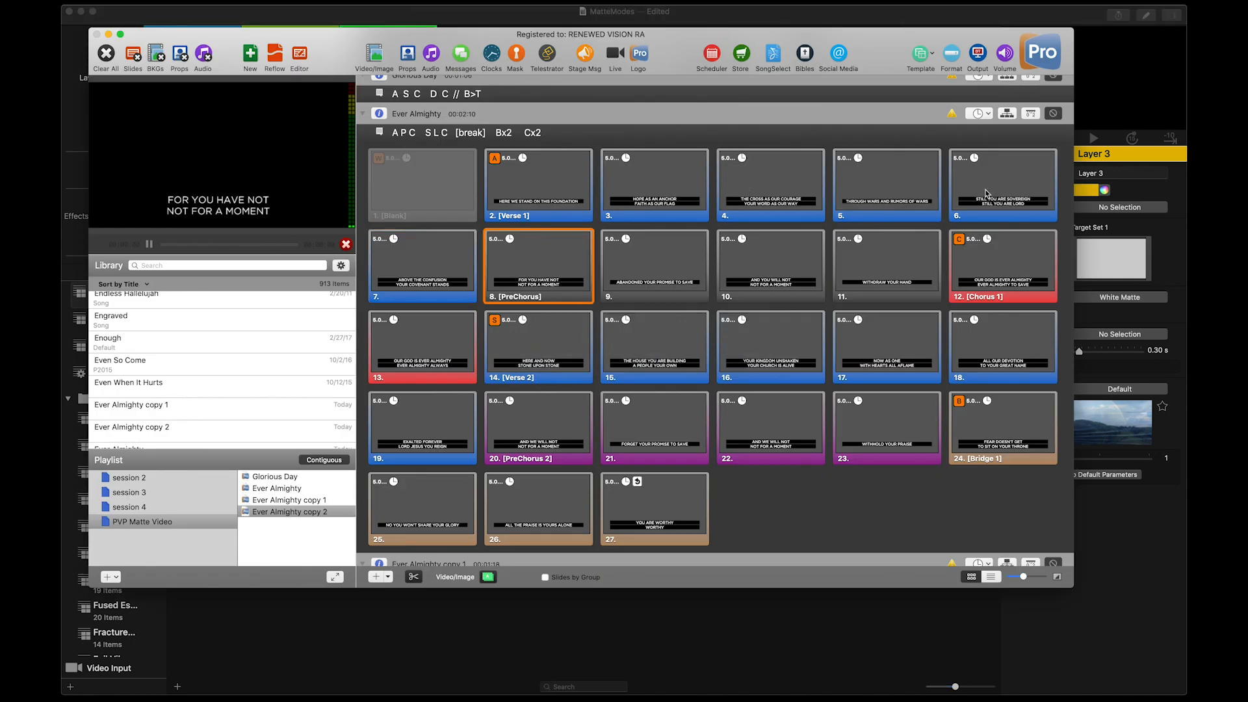
left_click(538, 185)
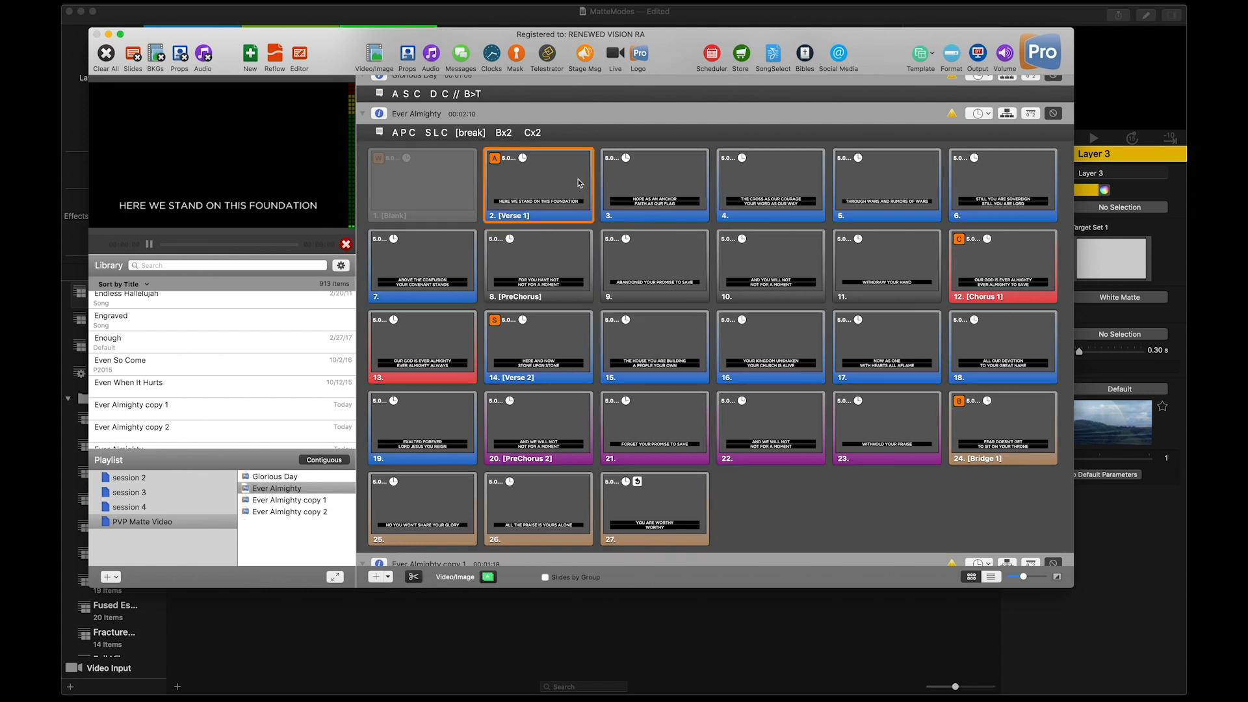
mouse_move(626, 183)
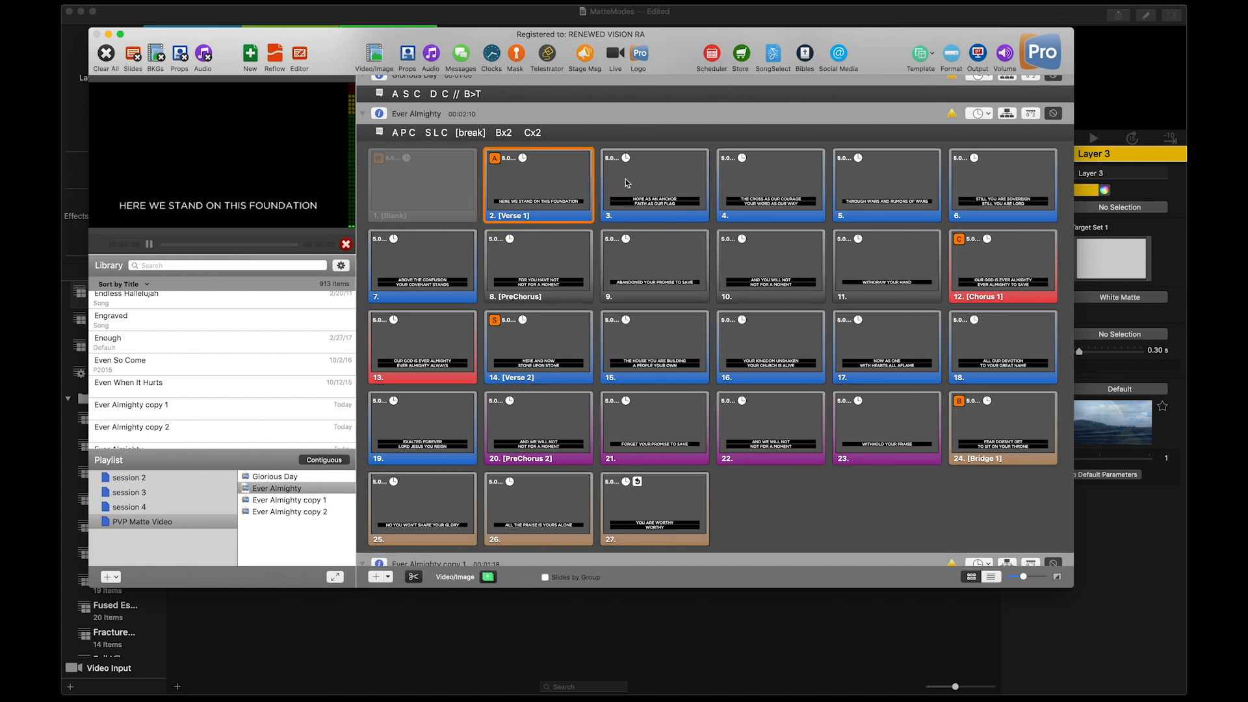
left_click(977, 55)
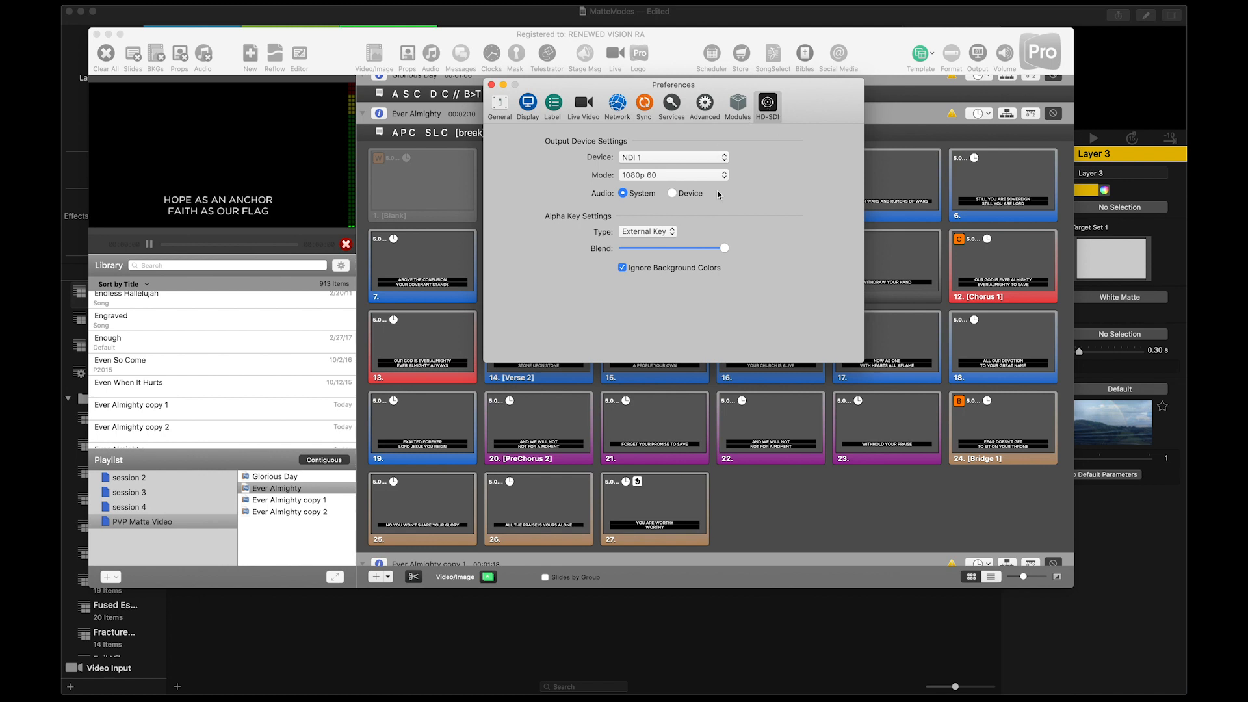
mouse_move(453, 144)
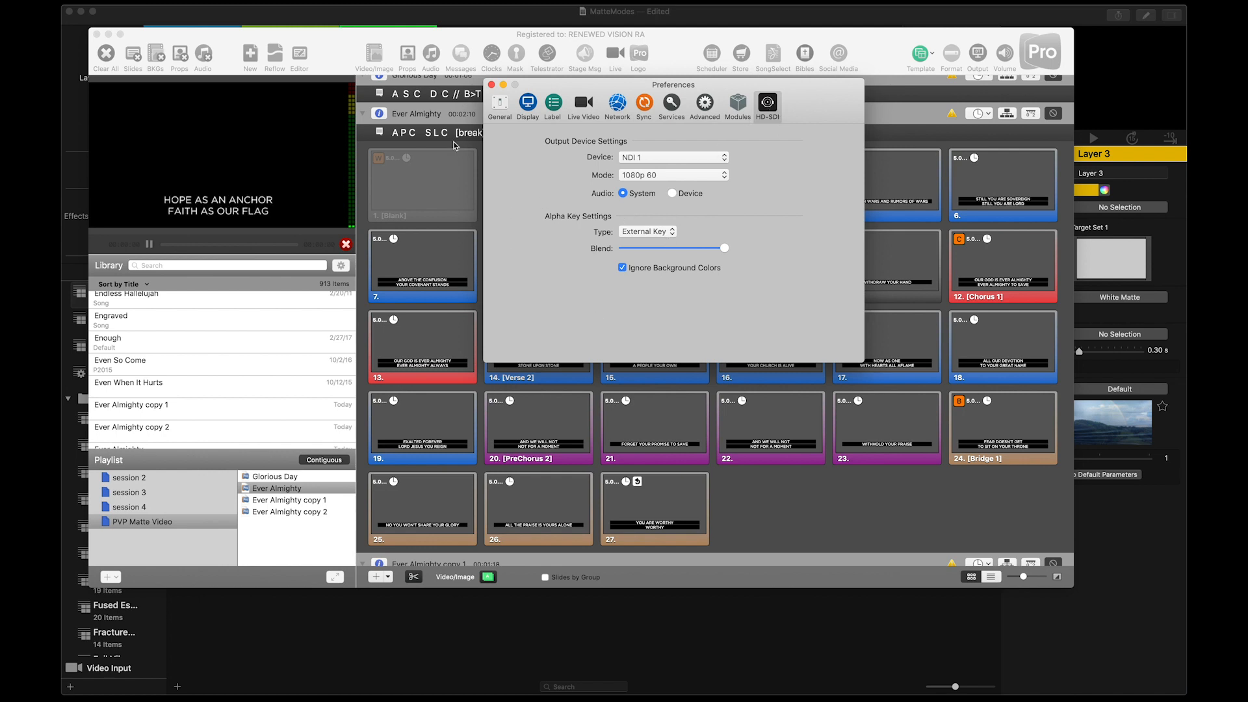
left_click(491, 86)
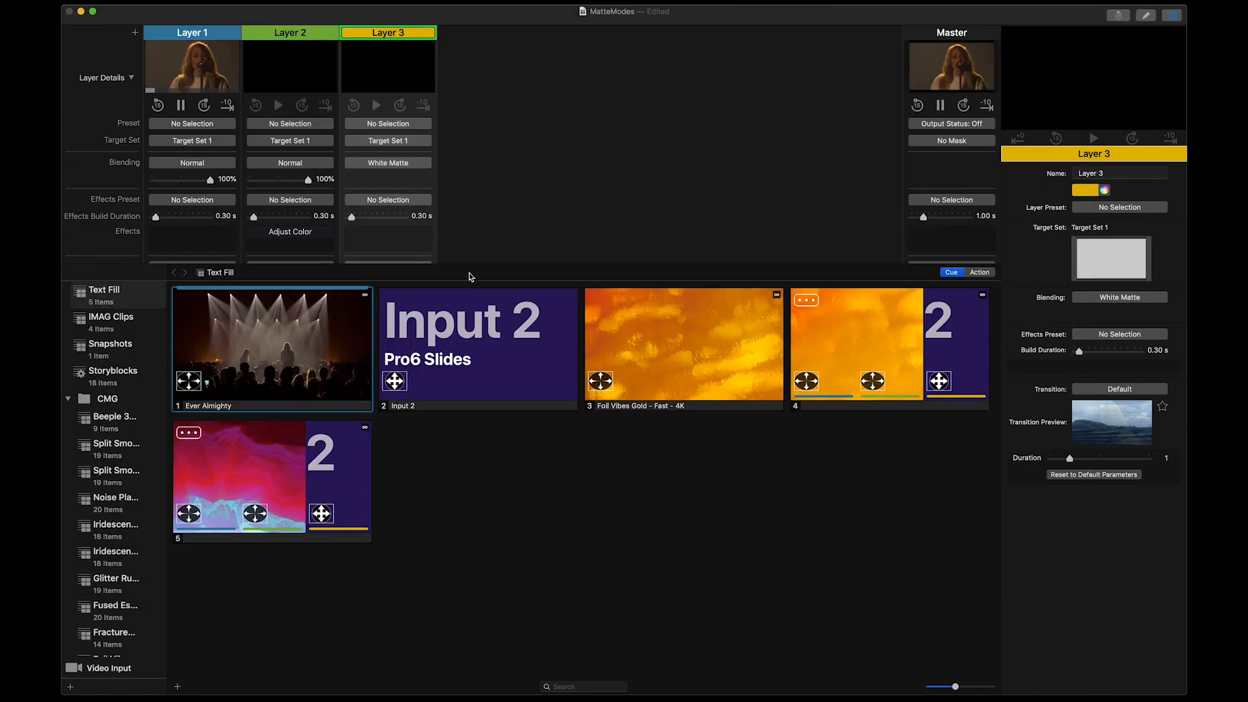
- Load the Pro6 Slides input on Layer 3 and play Foil Vibes Gold on Layer 2
left_click(477, 346)
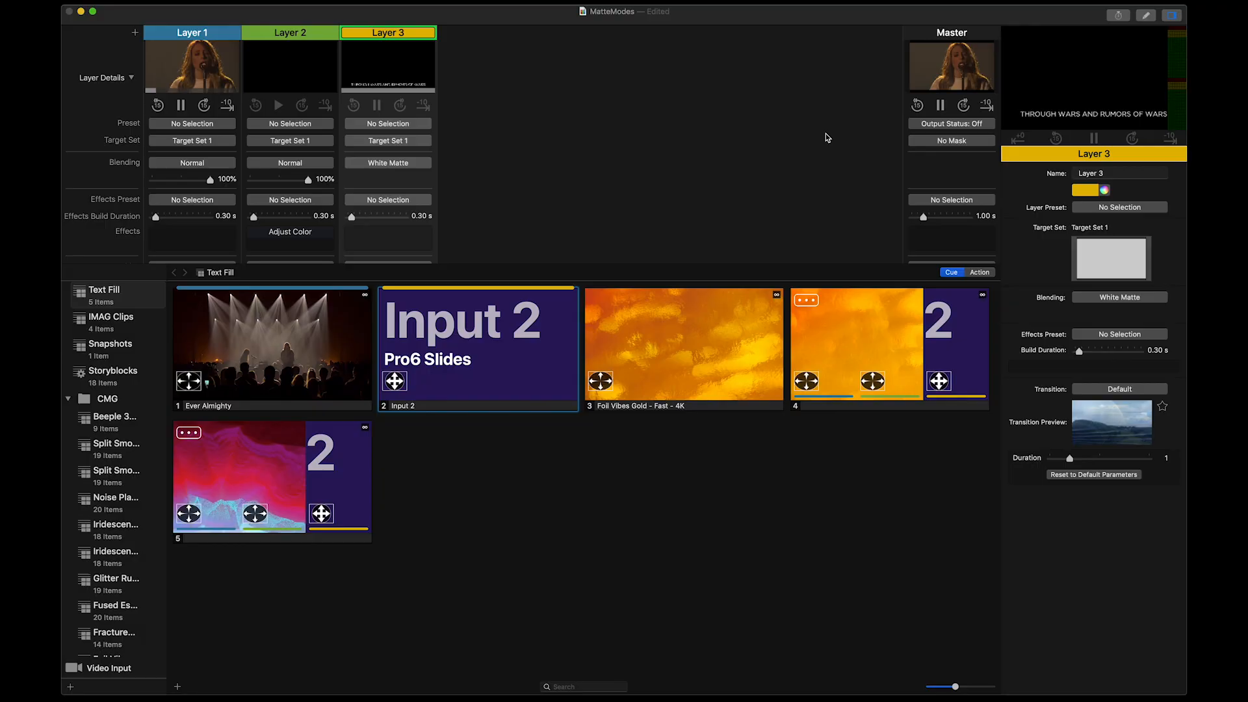
mouse_move(425, 173)
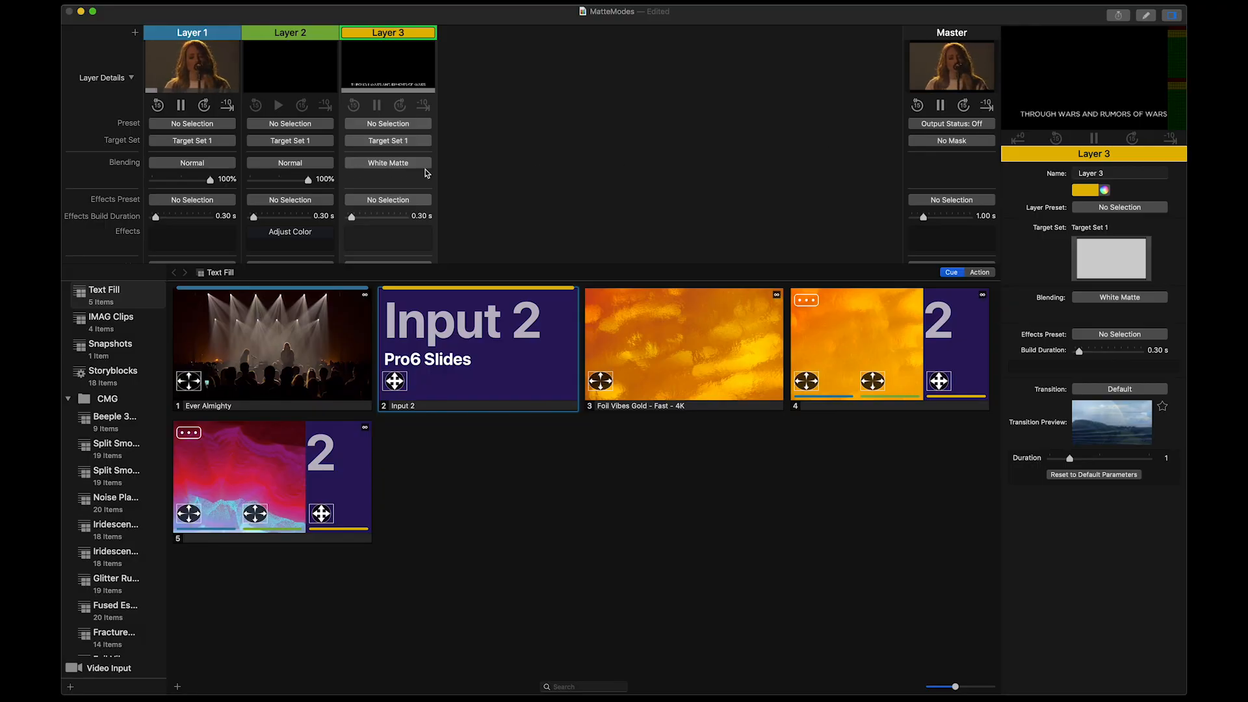
mouse_move(290, 65)
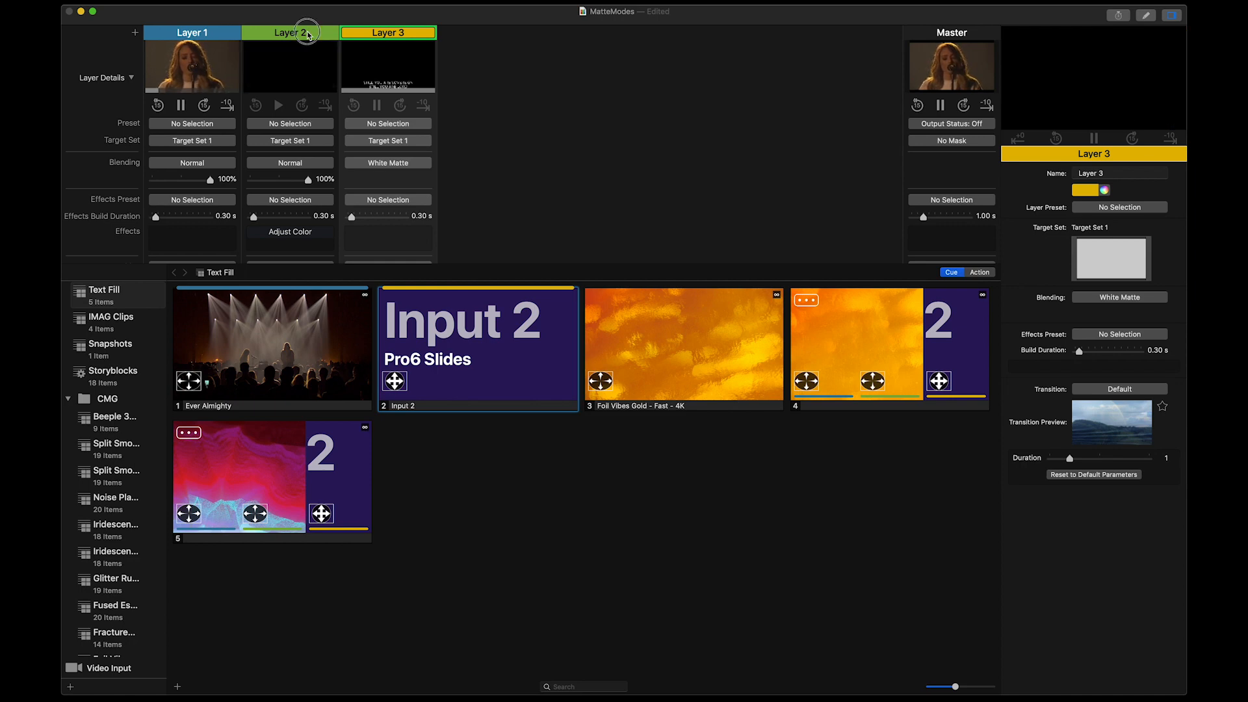
left_click(290, 32)
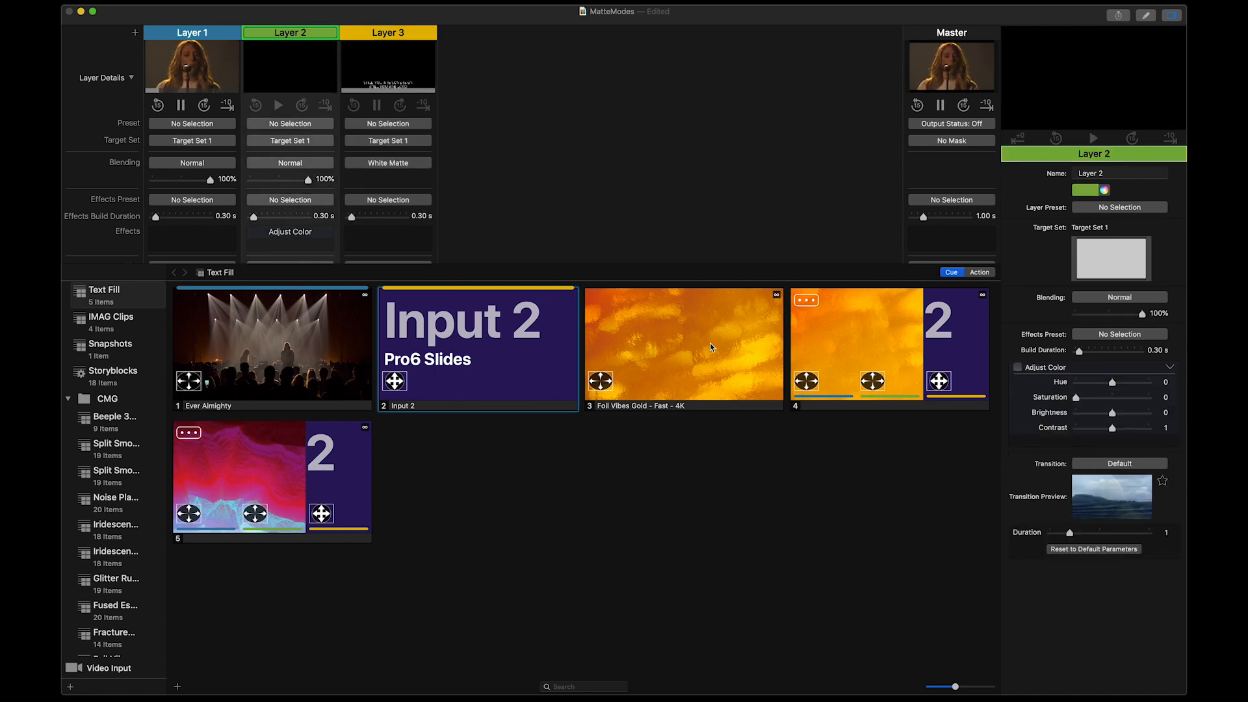
left_click(682, 343)
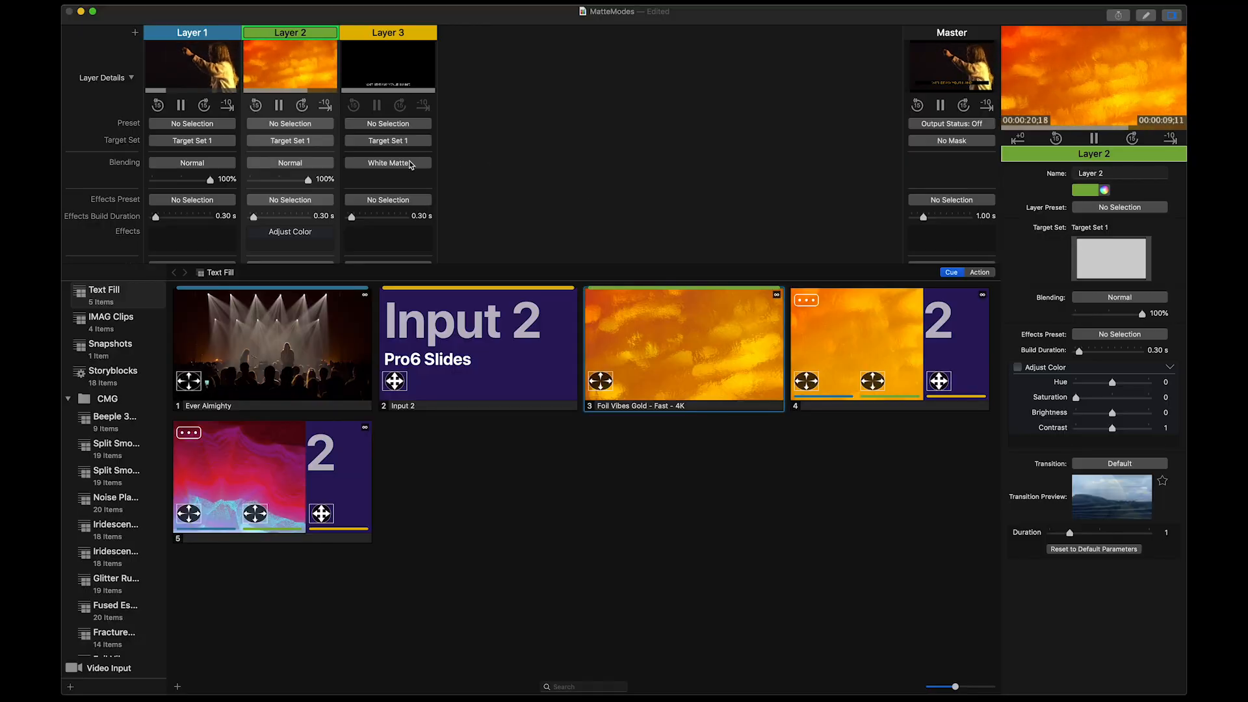
- Browse Layer 3's blending modes, leaving White Matte active
left_click(387, 164)
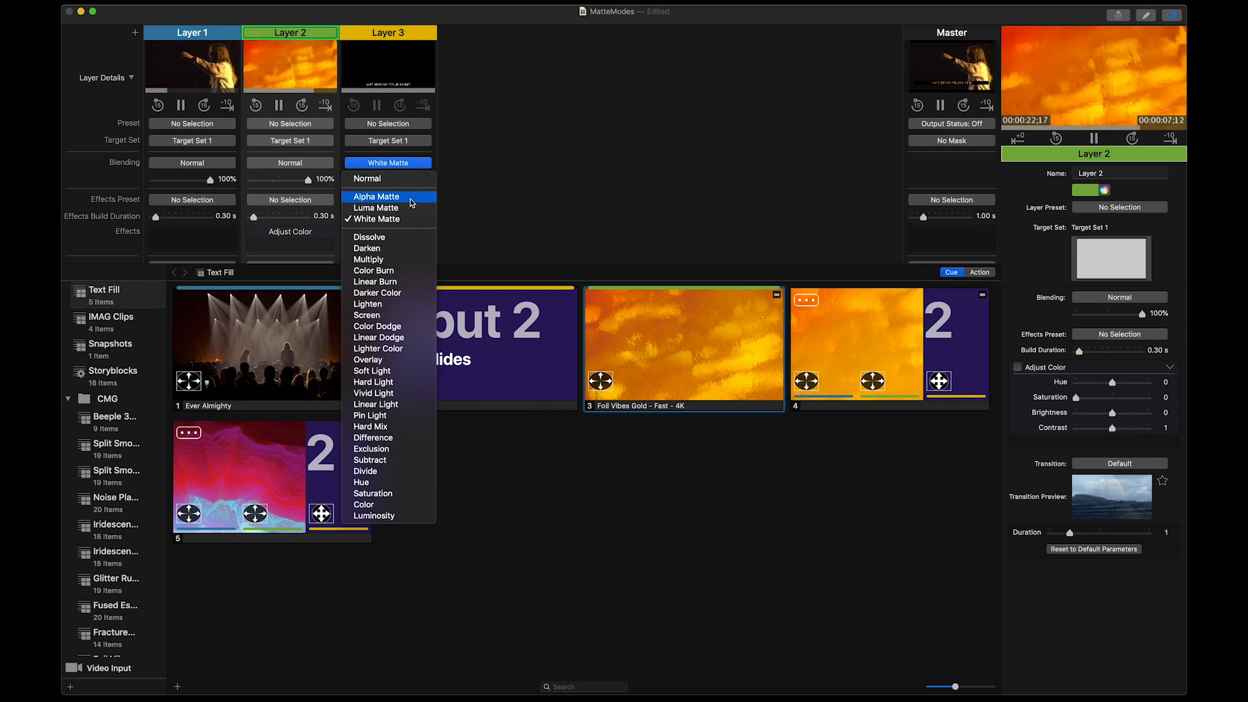
mouse_move(376, 208)
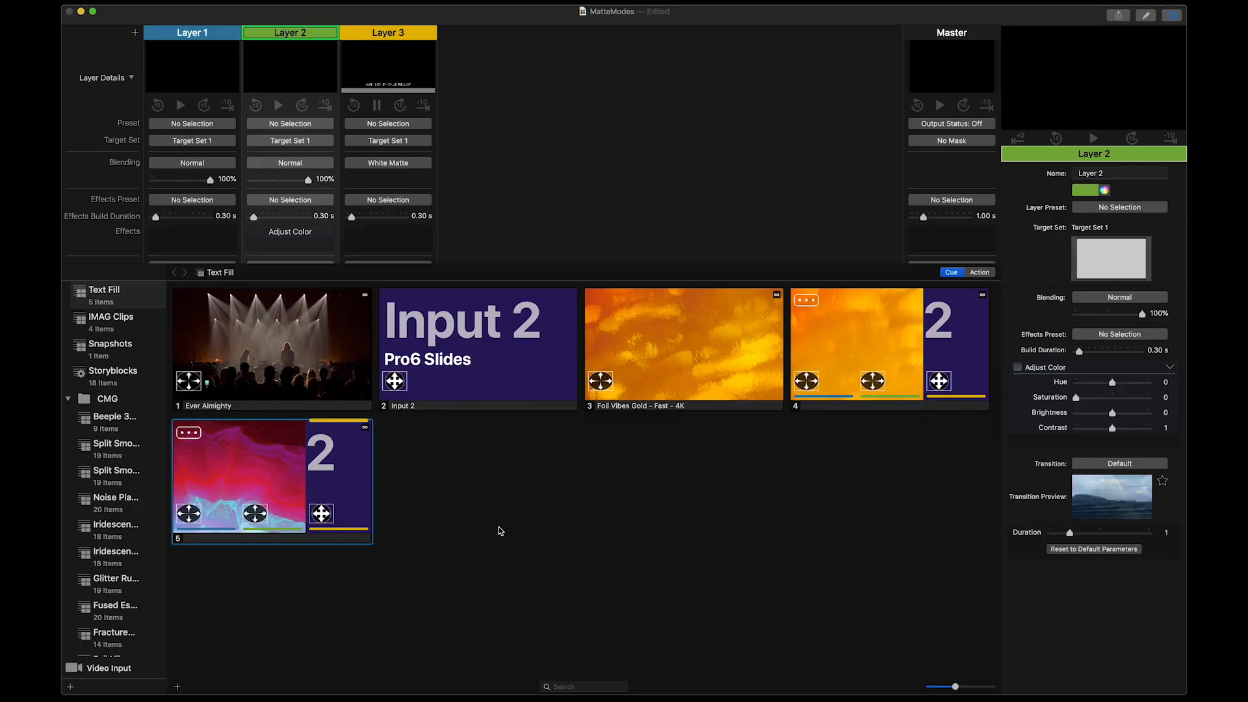
mouse_move(264, 457)
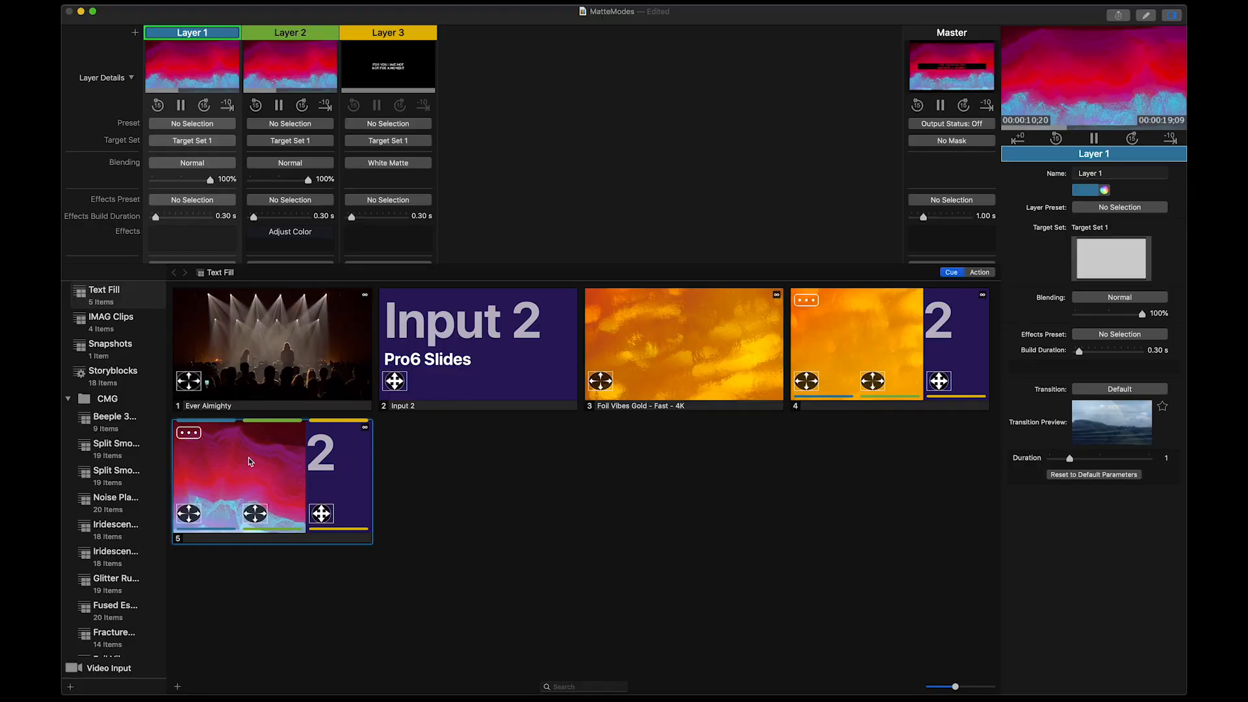
- Put the Foil Vibes Gold video back on Layer 2 over the pink motion clip
left_click(290, 32)
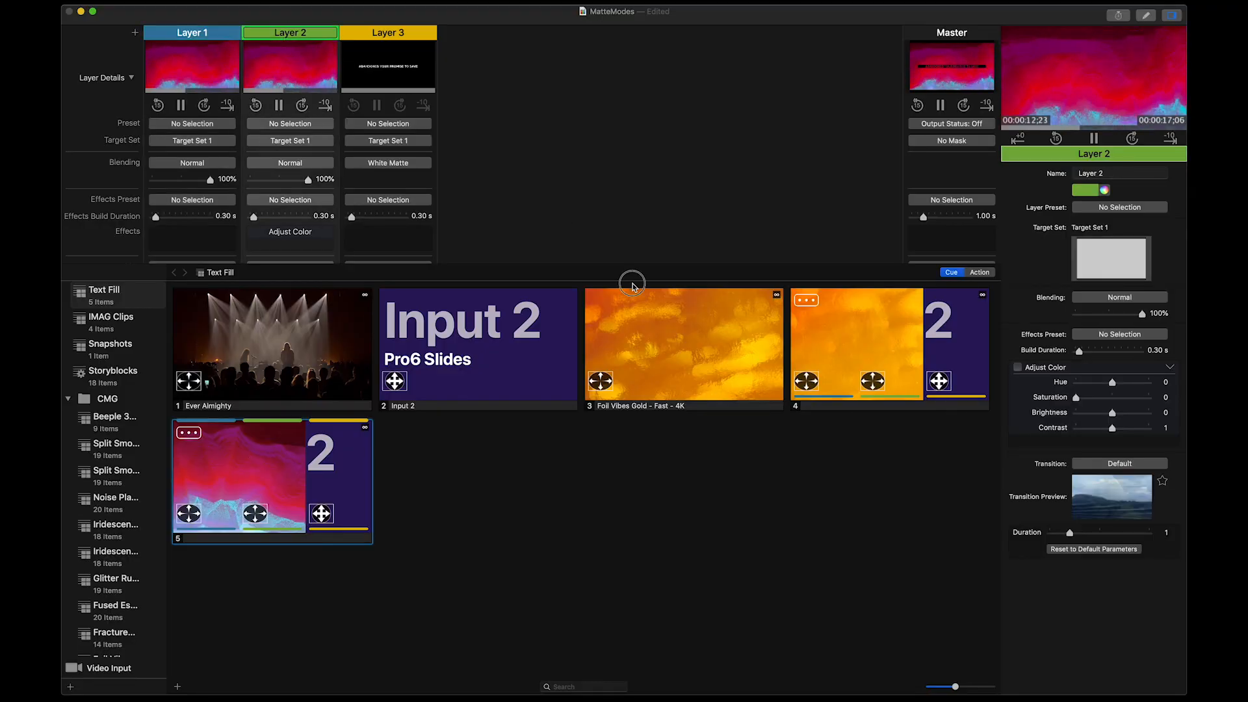
left_click(682, 346)
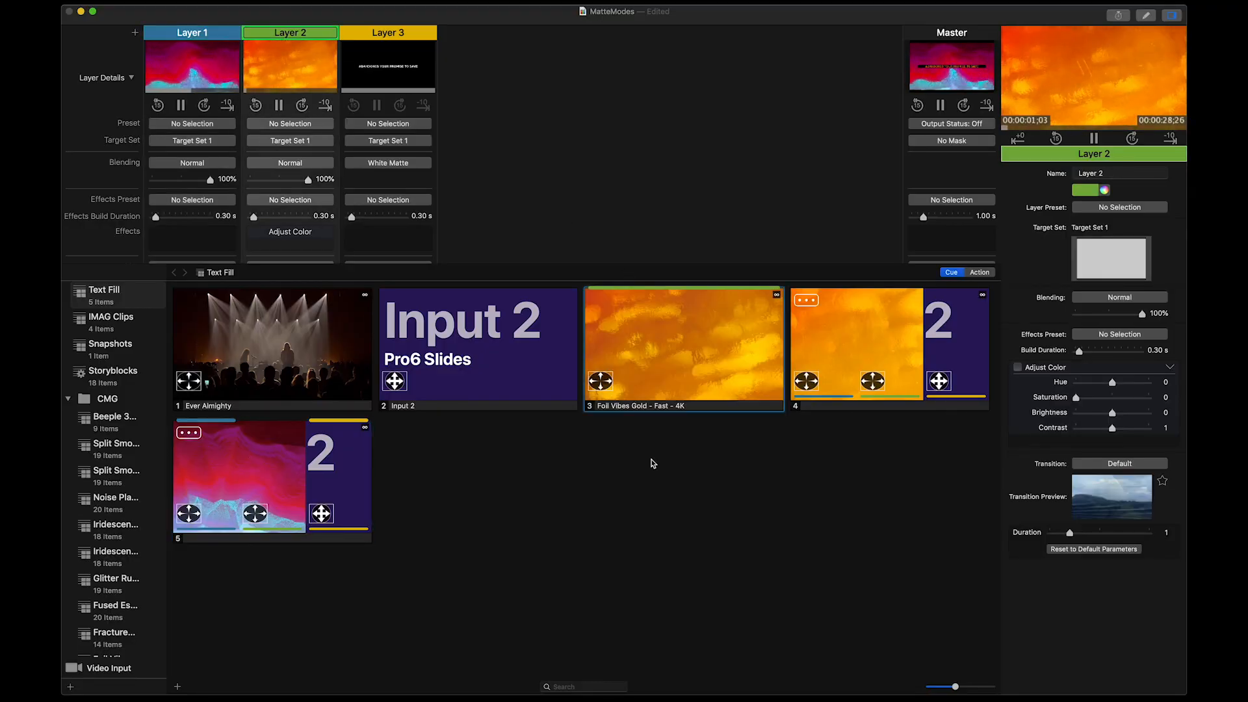